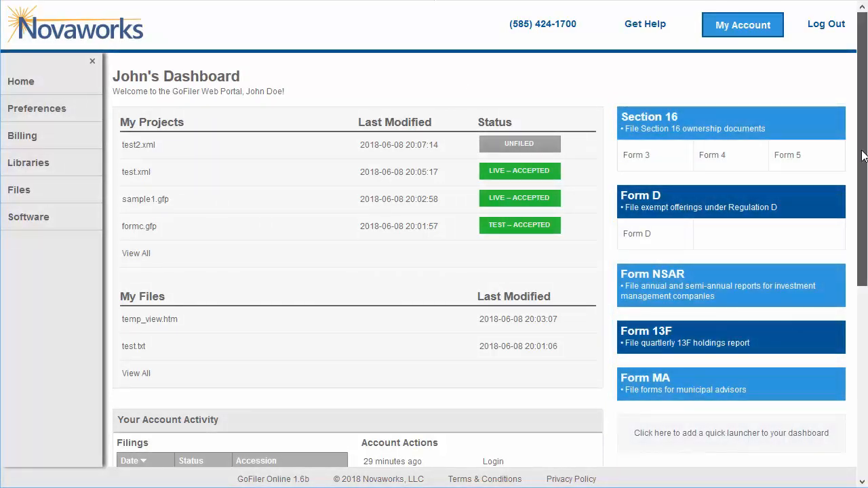
- Scroll through the dashboard, then hide and restore the side navigation menu
{"action": "scroll", "scroll_direction": "down", "scroll_amount": 3}
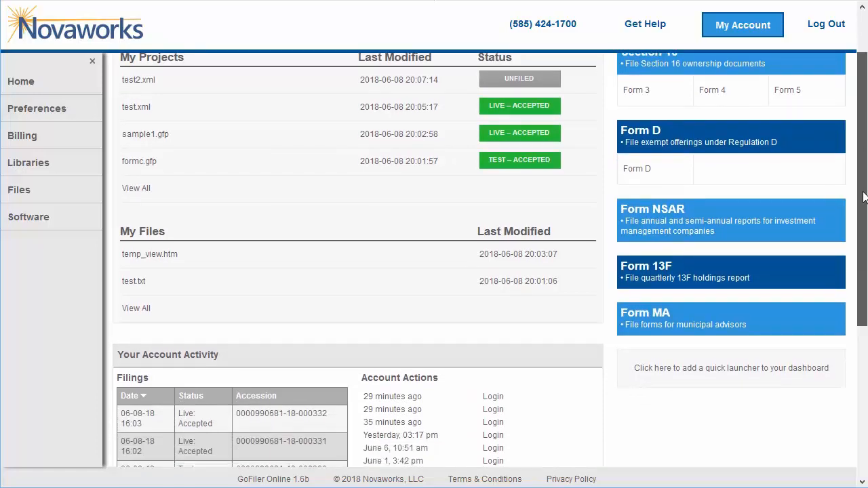
{"action": "scroll", "scroll_direction": "down", "scroll_amount": 3}
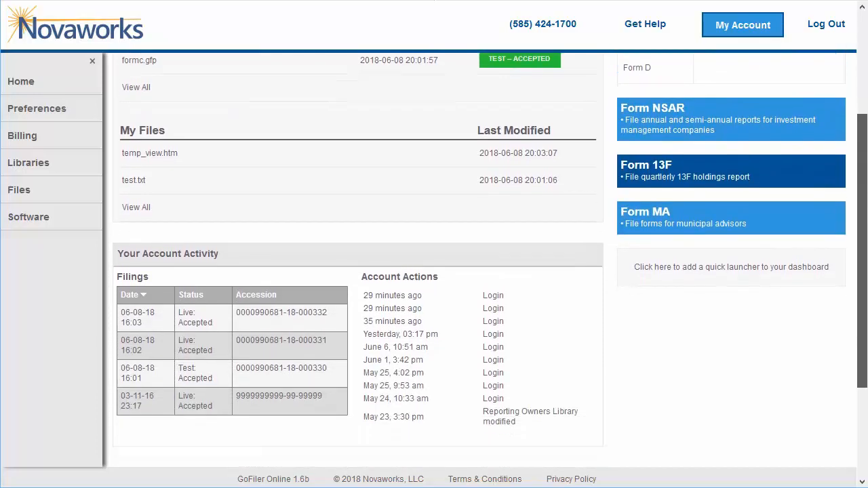
{"action": "scroll", "scroll_direction": "down", "scroll_amount": 3}
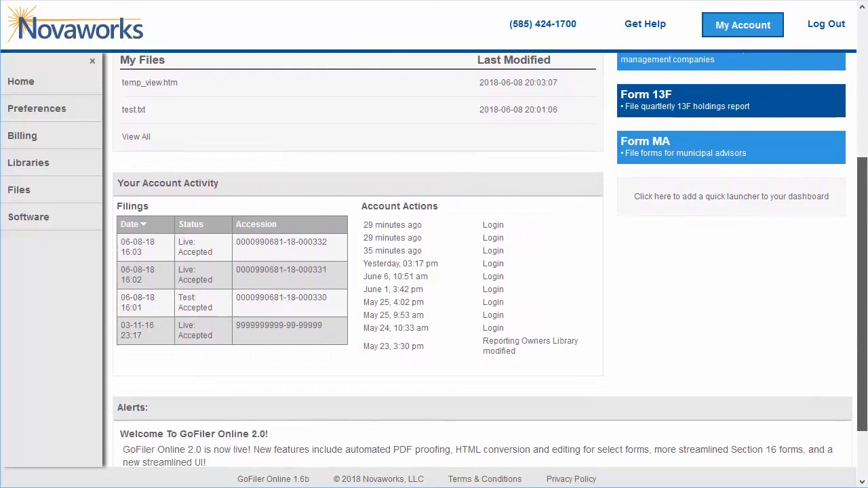
{"action": "scroll", "scroll_direction": "down", "scroll_amount": 3}
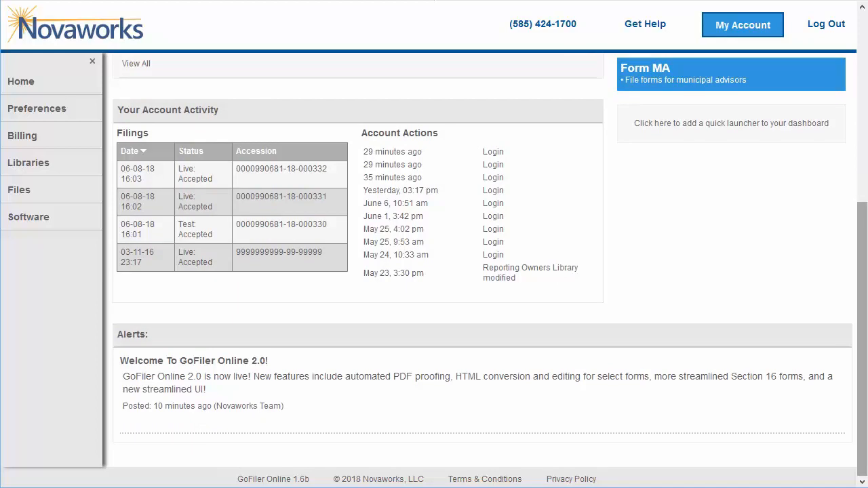
{"action": "scroll", "scroll_direction": "up", "scroll_amount": 3}
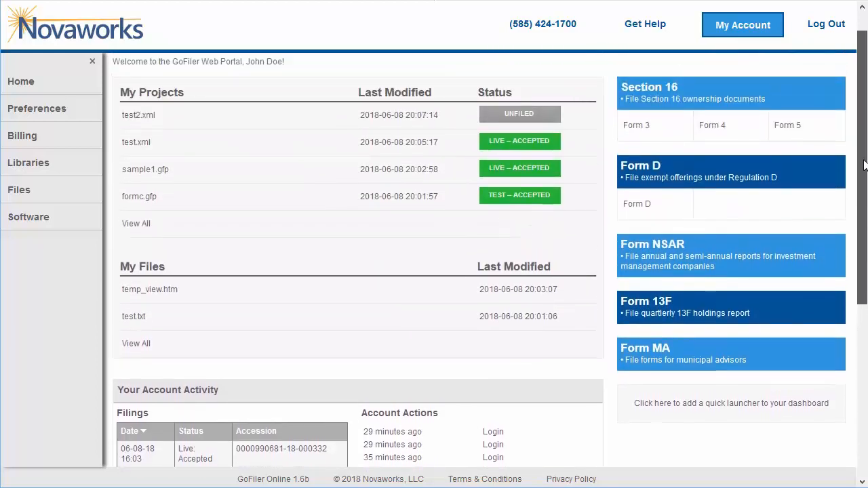
{"action": "scroll", "scroll_direction": "up", "scroll_amount": 3}
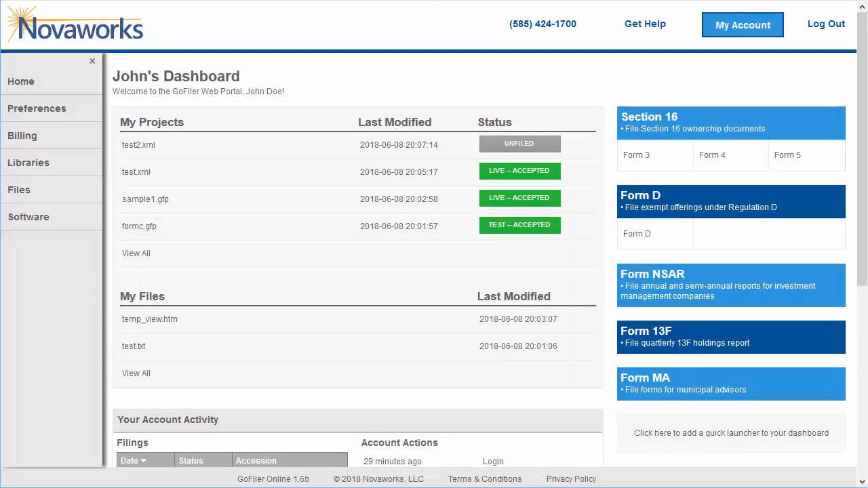
{"action": "mouse_move", "coordinate": [773, 122]}
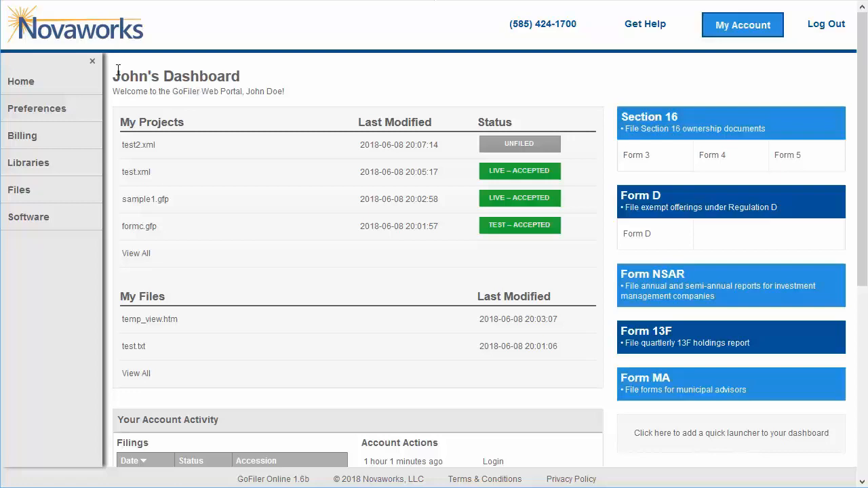
{"action": "left_click", "coordinate": [92, 61]}
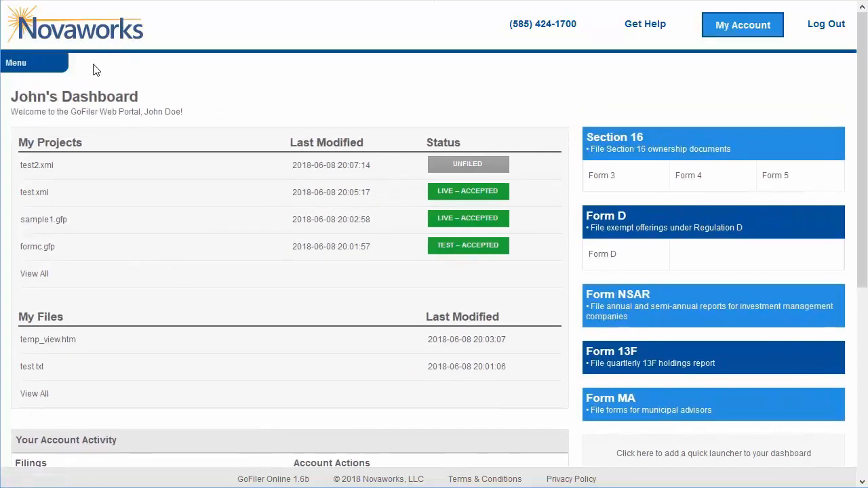
{"action": "left_click", "coordinate": [17, 62]}
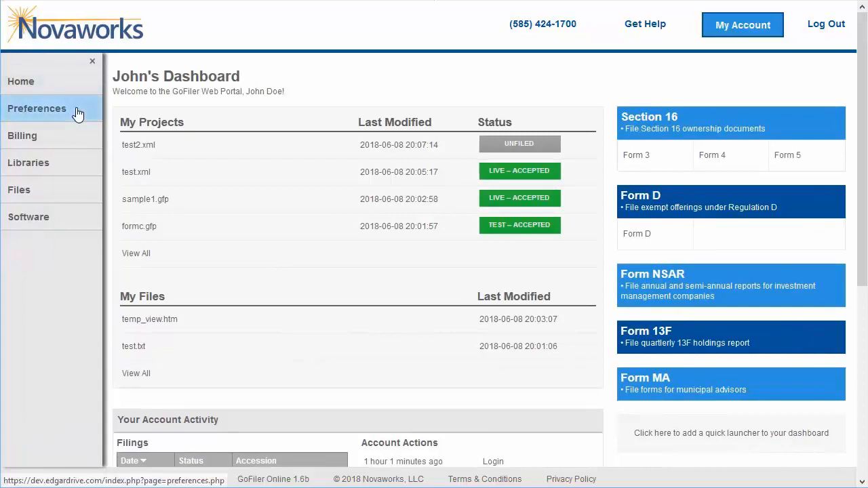
- Open the EDGAR CIK Library, edit the Very Small Co entry, and advance to New Features
{"action": "left_click", "coordinate": [36, 109]}
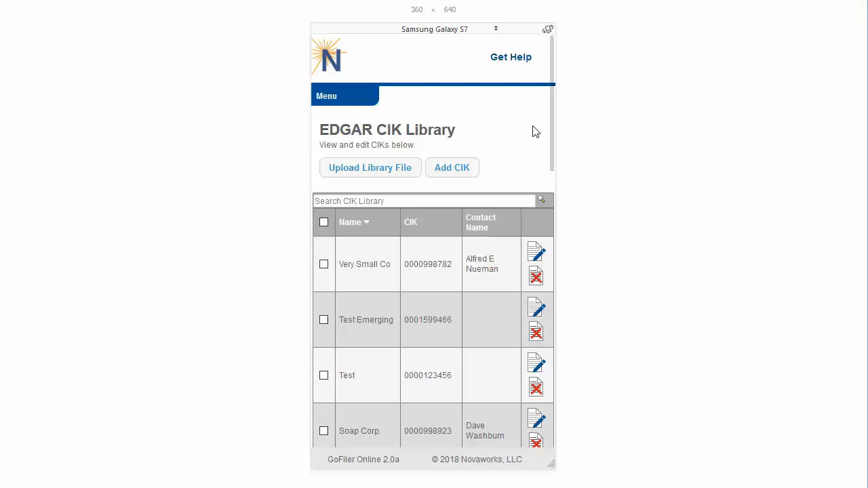
{"action": "left_click", "coordinate": [537, 249]}
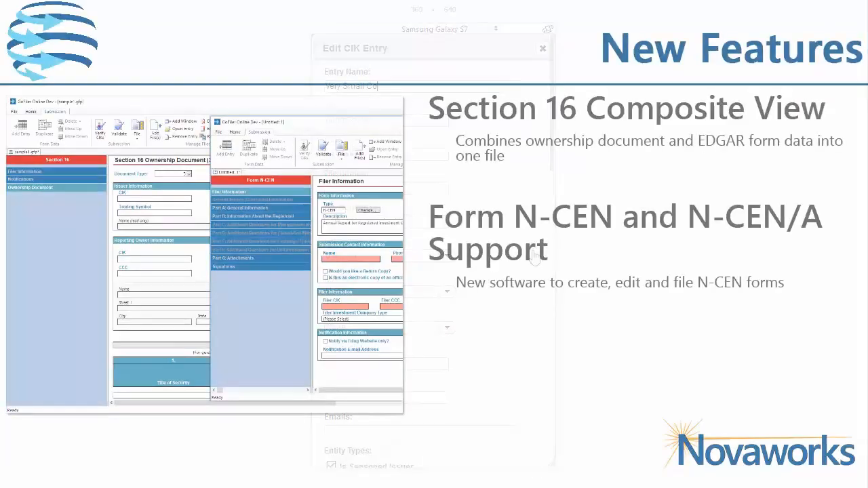
{"action": "left_click", "coordinate": [542, 48]}
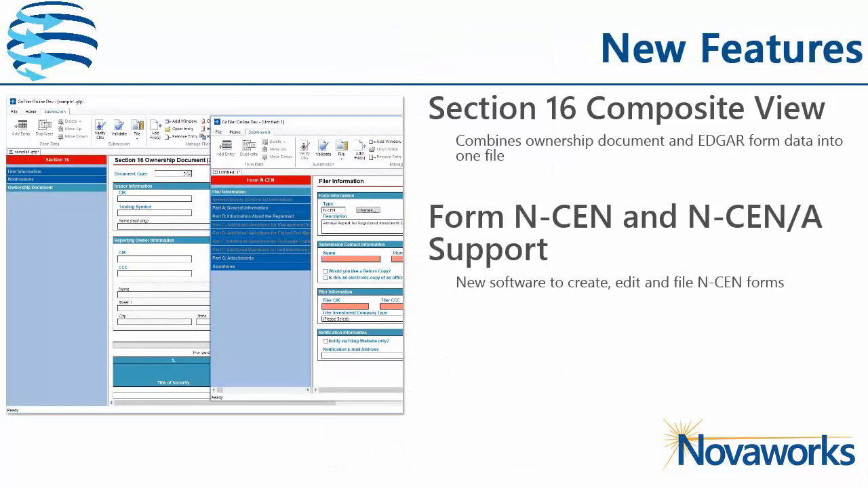